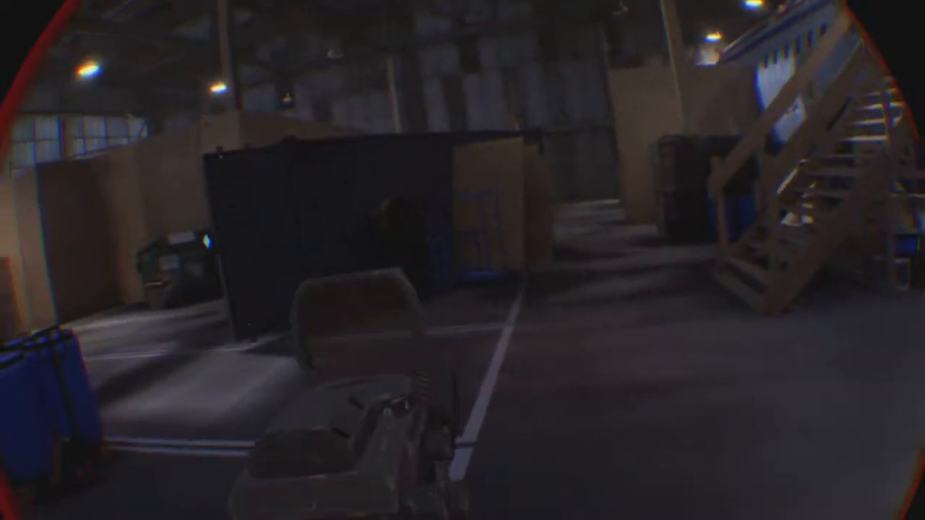
{"action": "mouse_move", "coordinate": [463, 260]}
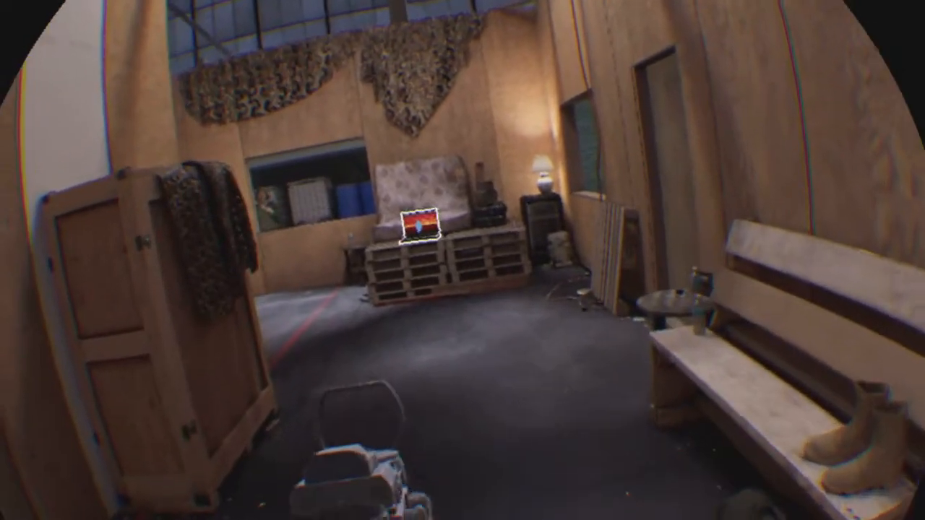